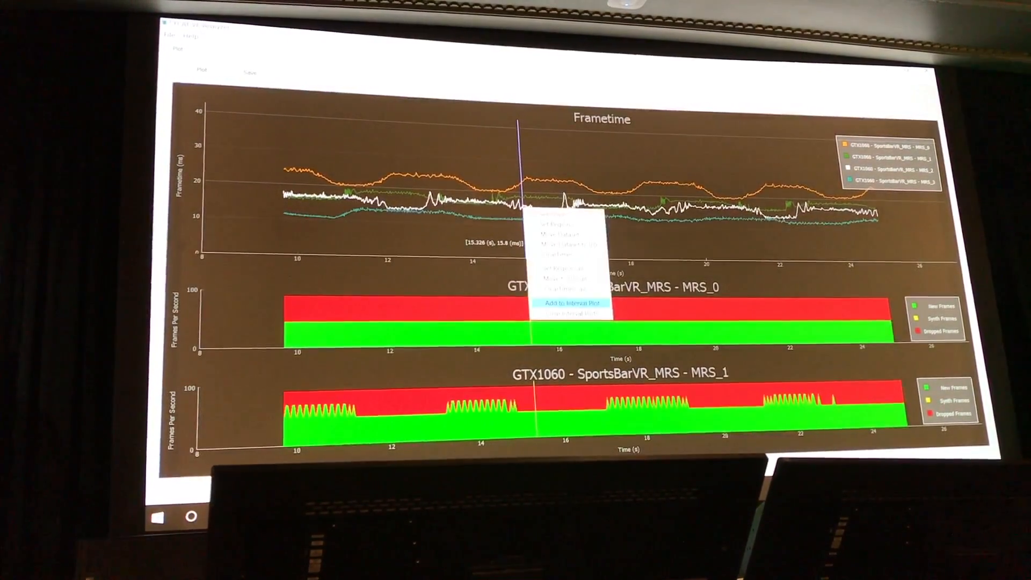
Step: Add the GTX1060 SportsBarVR MRS_2 run as a third stacked interval plot
left_click(569, 303)
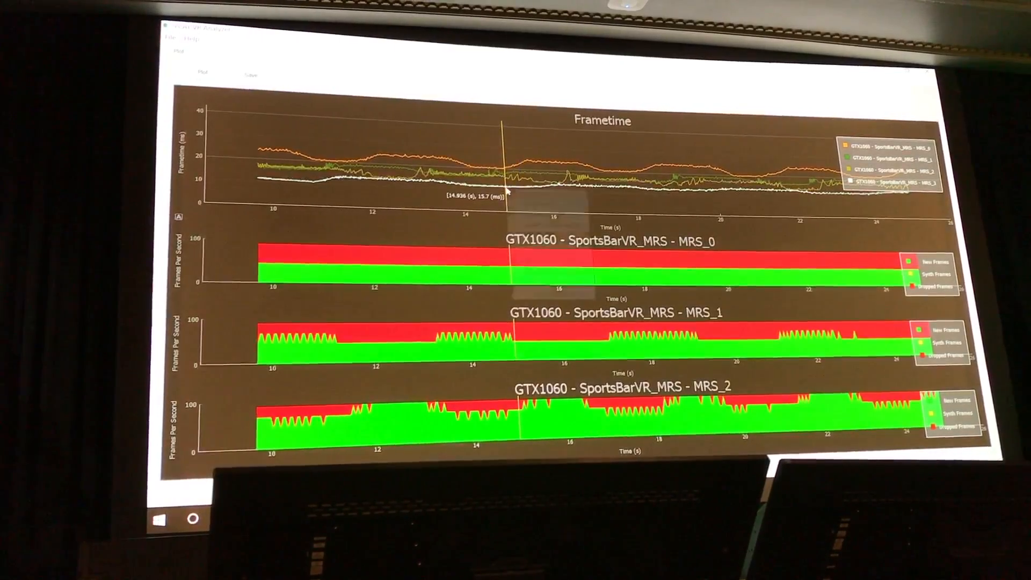